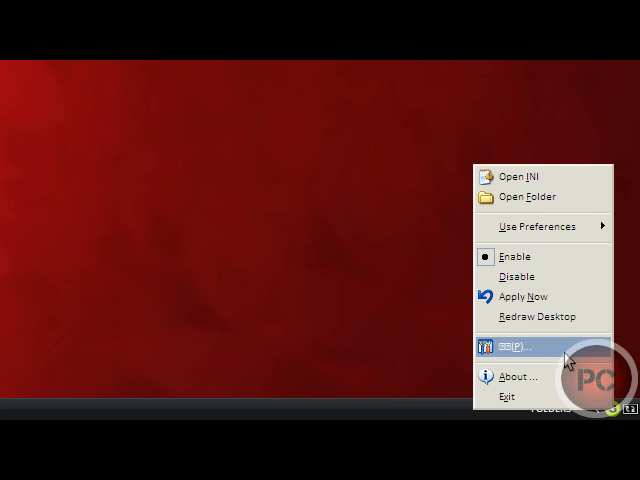
left_click(512, 348)
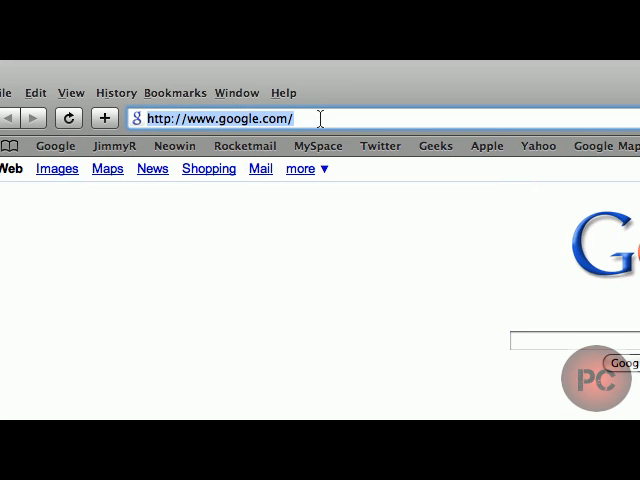
type("http://free.flop.jp/gdi++/upload.php")
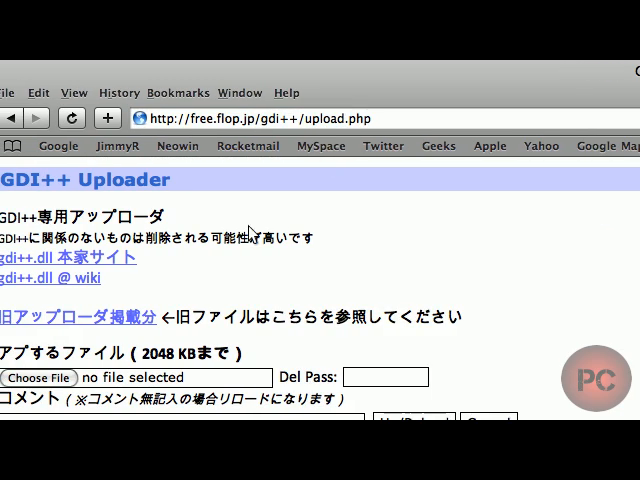
scroll("down", 3)
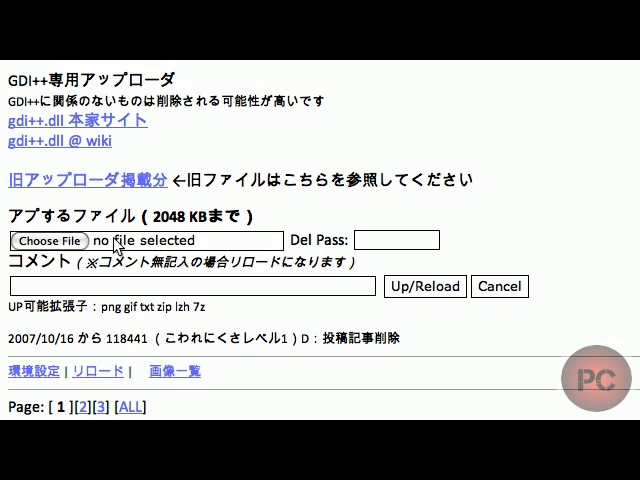
scroll("down", 3)
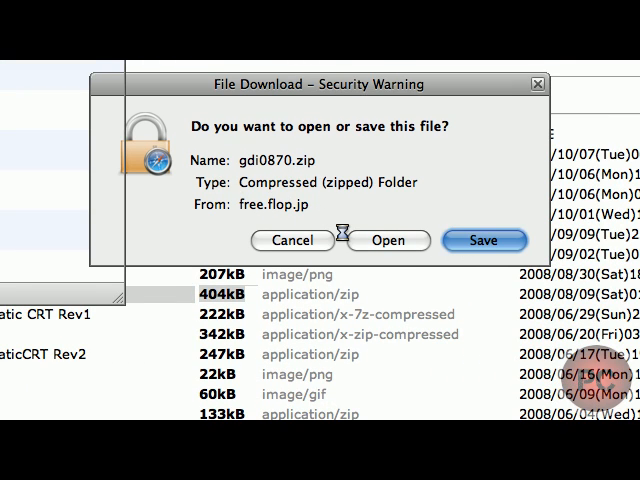
Save the gdi0870.zip download from the security warning to the Desktop.
left_click(484, 240)
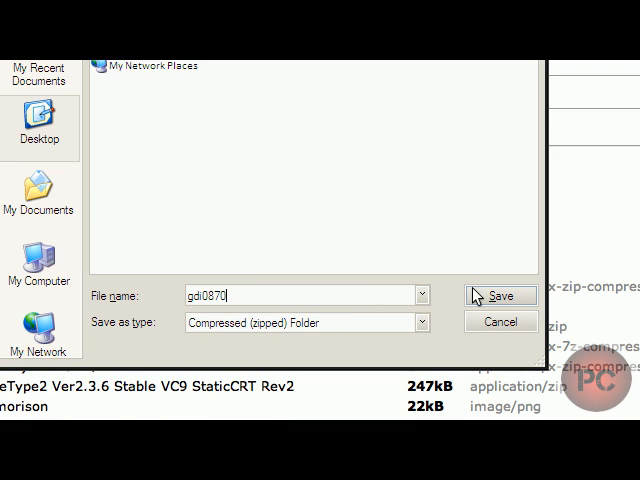
left_click(498, 296)
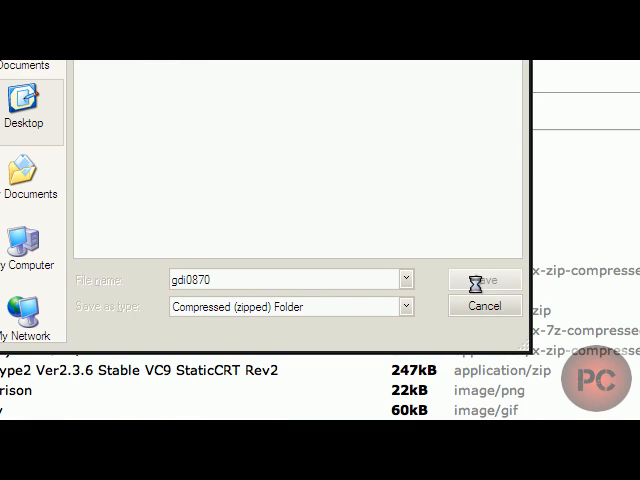
left_click(484, 280)
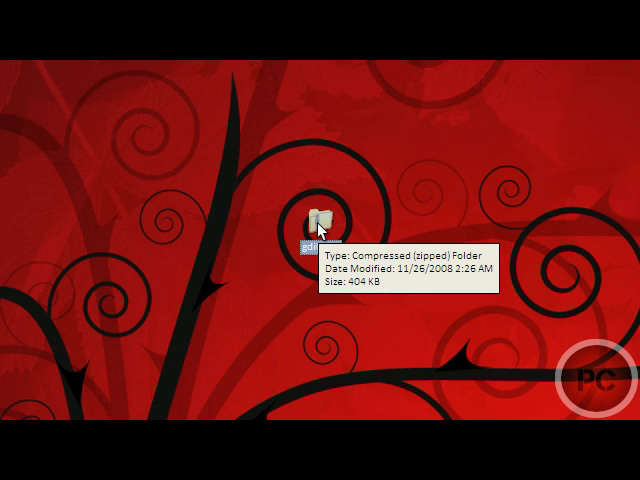
Extract the gdi0870 zip on the desktop into its own folder via Extract All.
right_click(320, 228)
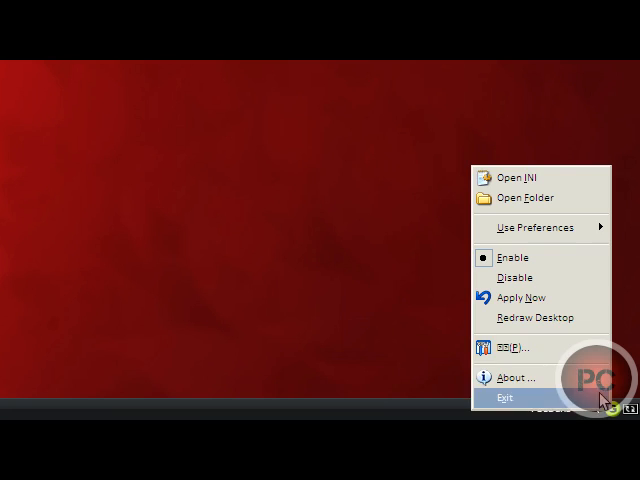
Turn on Enable for gdi++ from its tray icon options.
left_click(508, 398)
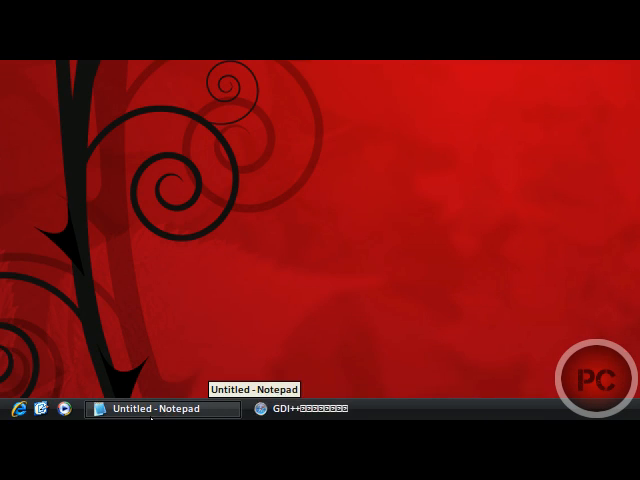
Relaunch Safari from the Start menu and go into its Preferences.
left_click(12, 412)
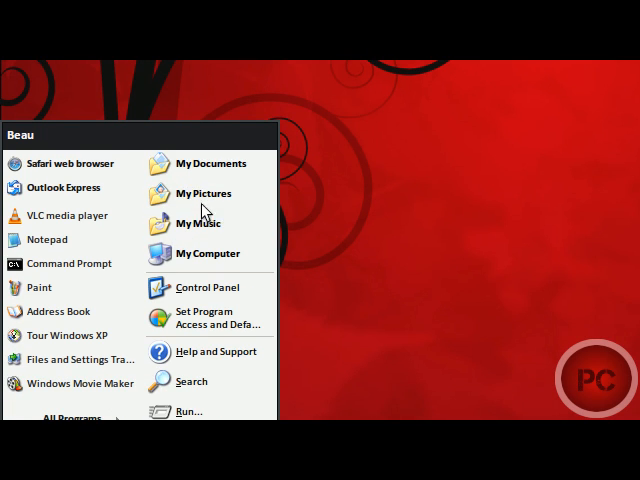
left_click(70, 164)
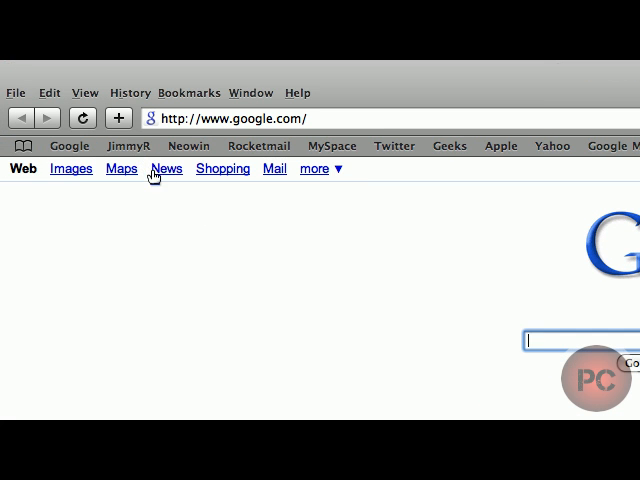
left_click(48, 92)
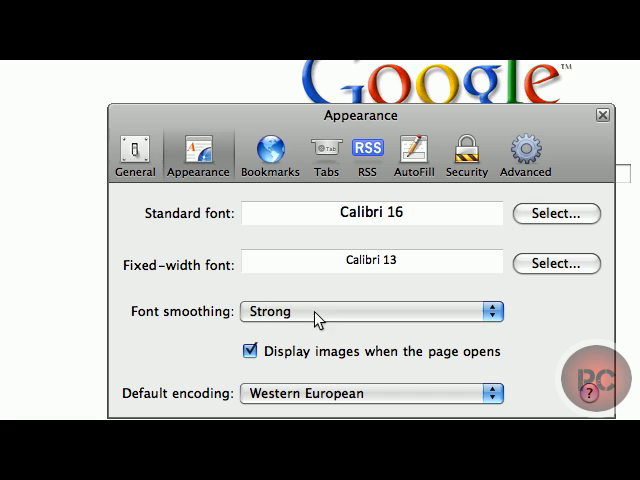
Set Safari's Appearance font smoothing to Strong.
left_click(370, 310)
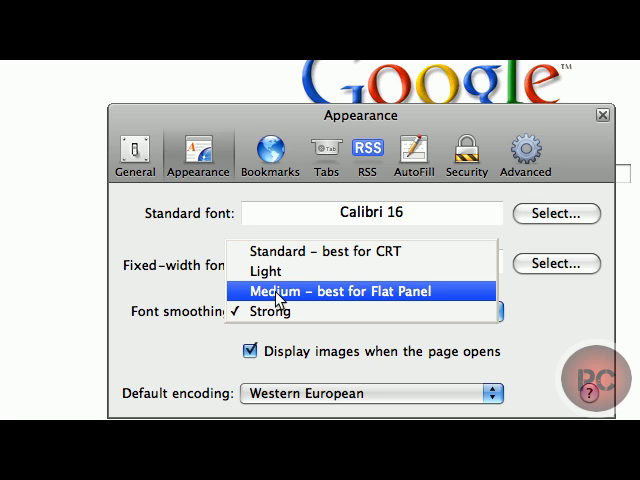
left_click(270, 312)
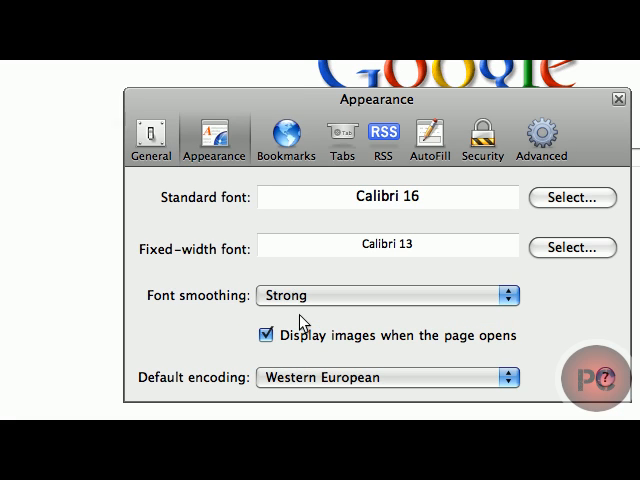